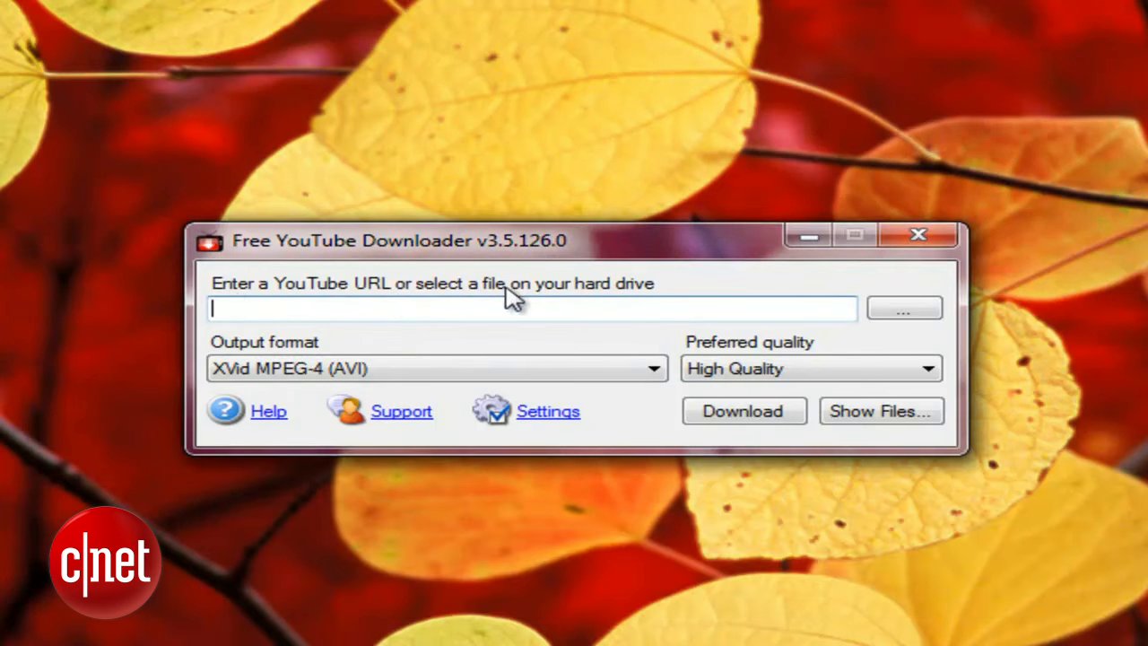
mouse_move(440, 372)
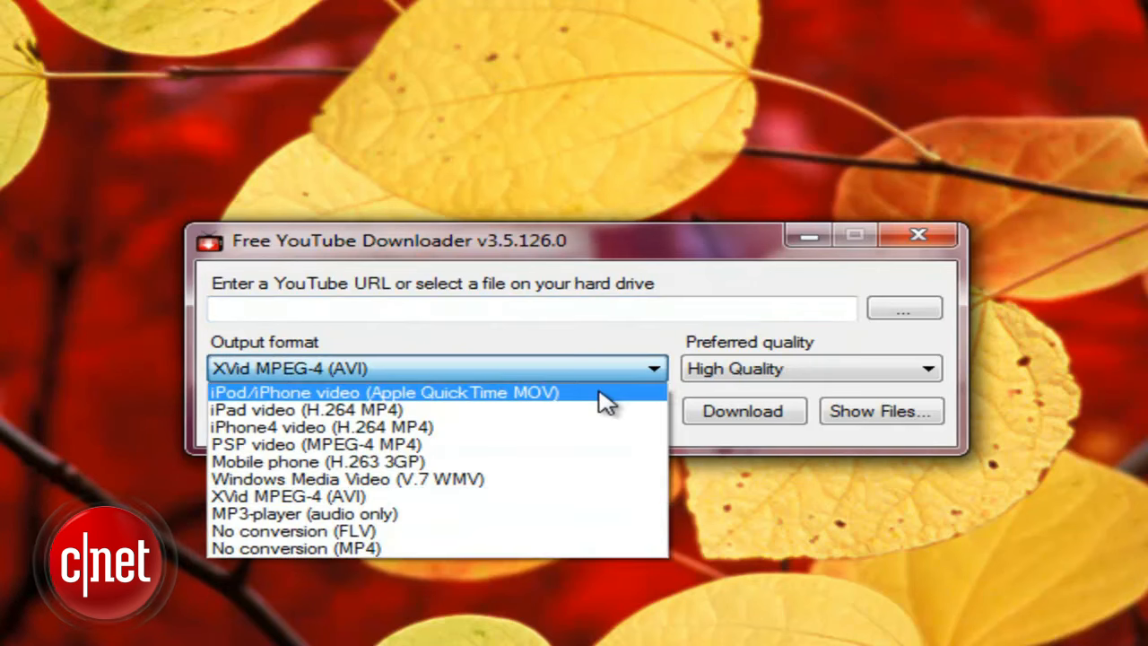
mouse_move(545, 427)
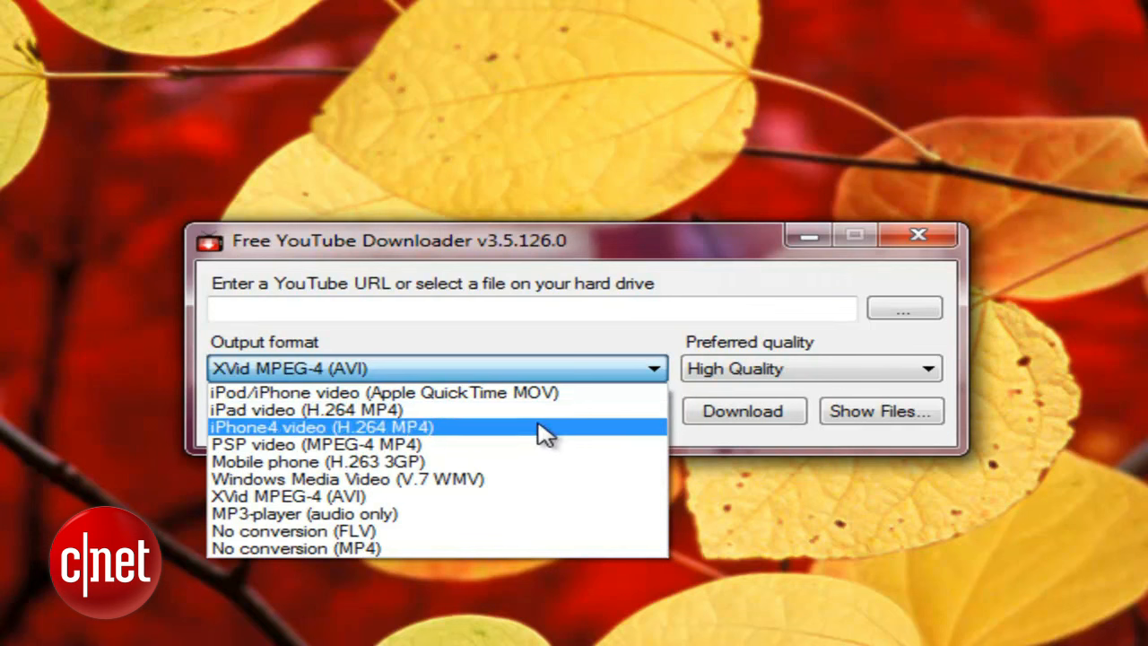
Choose High Quality as the preferred quality, keeping XVid MPEG-4 (AVI) output.
left_click(807, 370)
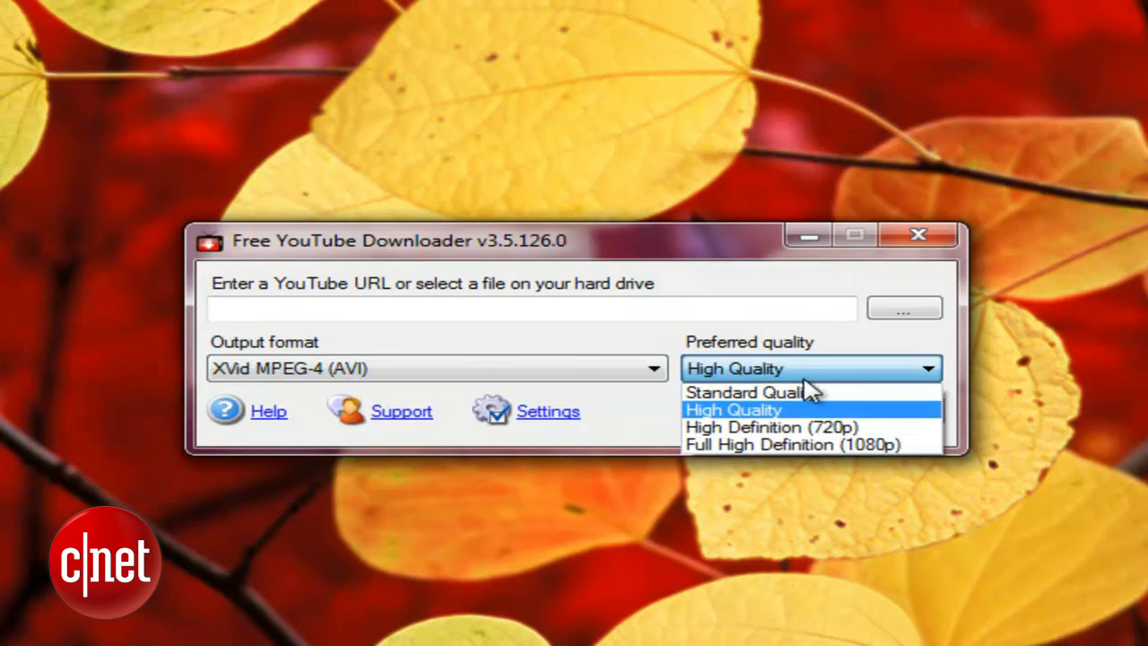
left_click(734, 409)
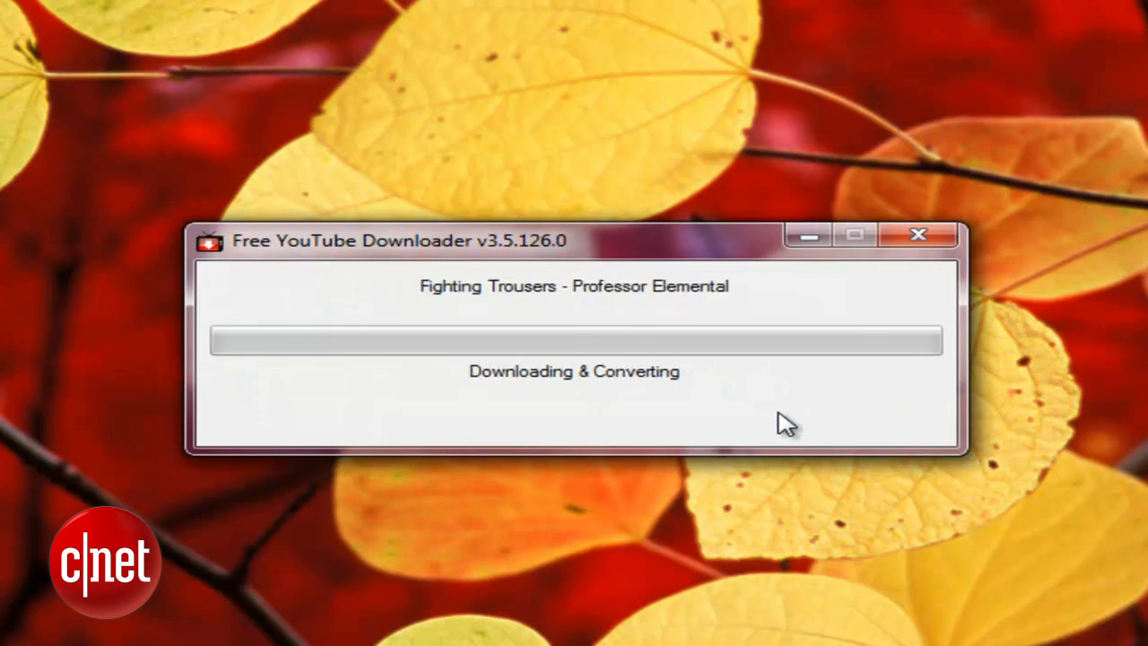